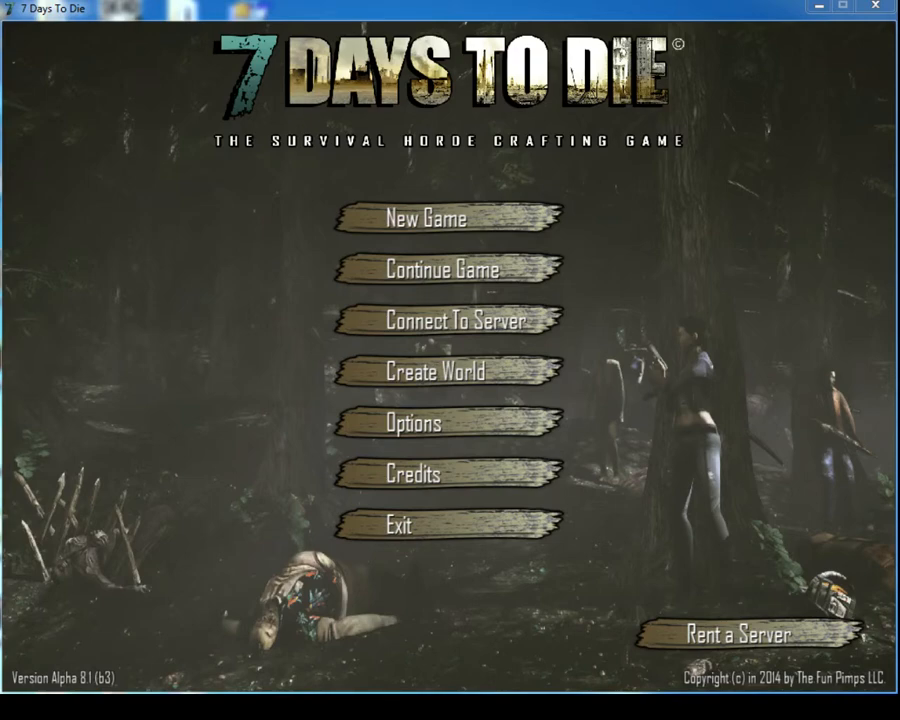
mouse_move(855, 460)
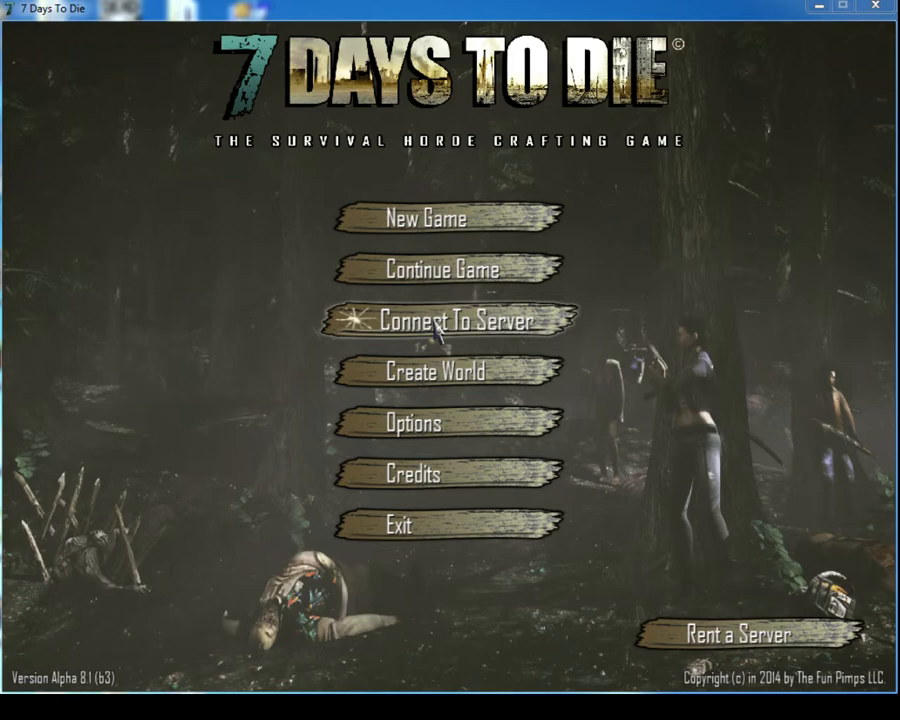
mouse_move(432, 330)
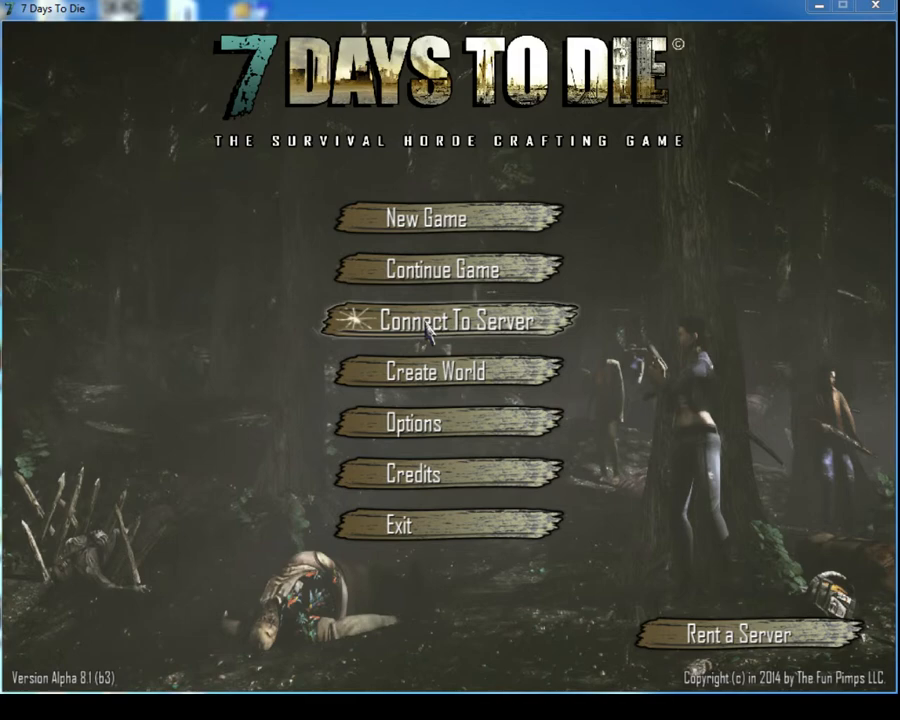
Open the All Servers browser and let the list load to 854 servers
left_click(448, 320)
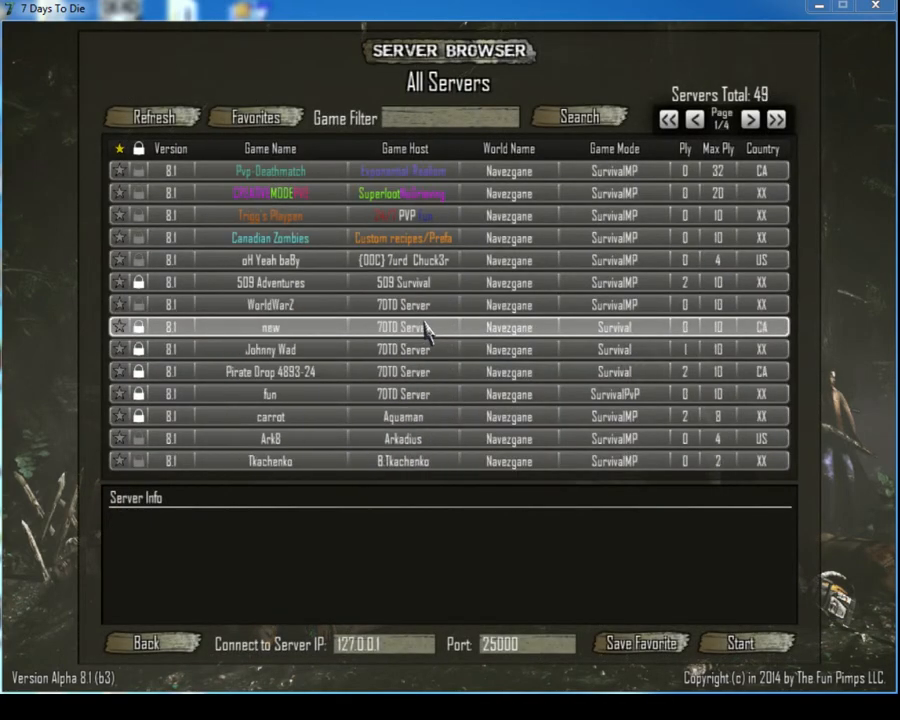
left_click(151, 117)
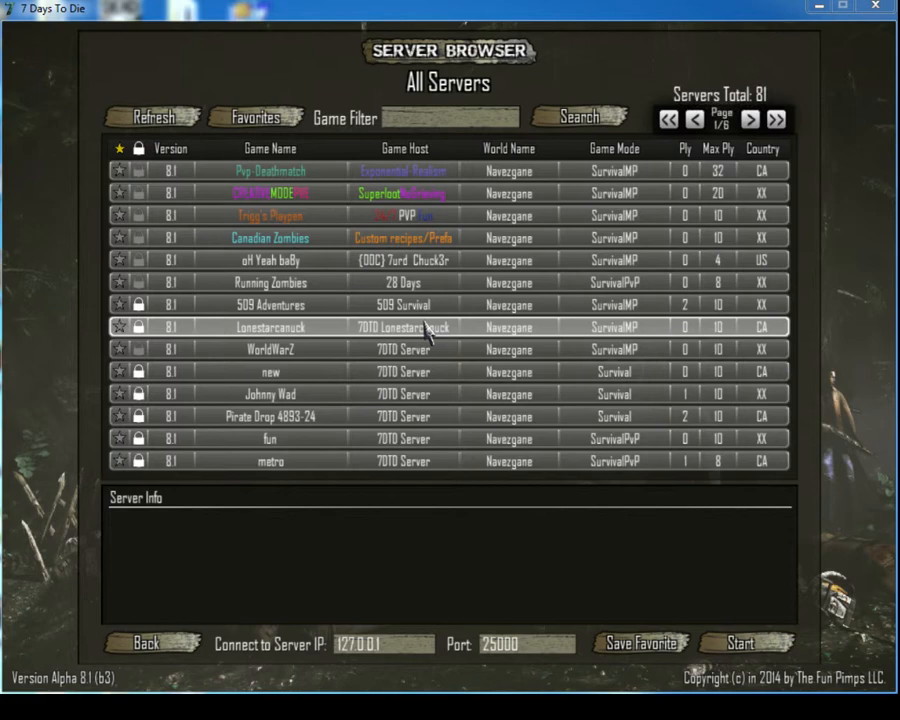
left_click(152, 117)
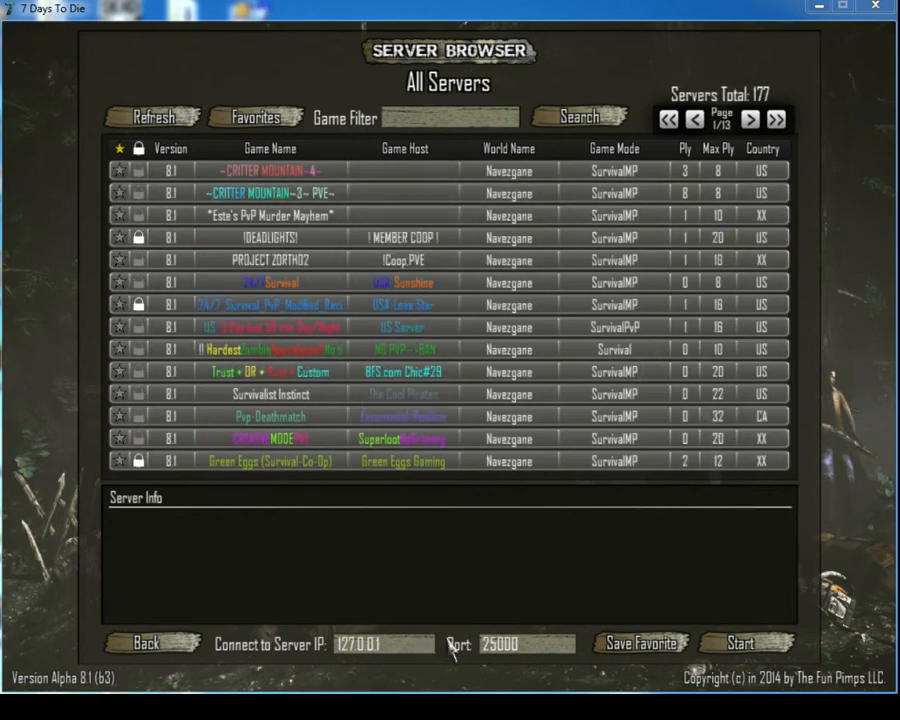
left_click(152, 117)
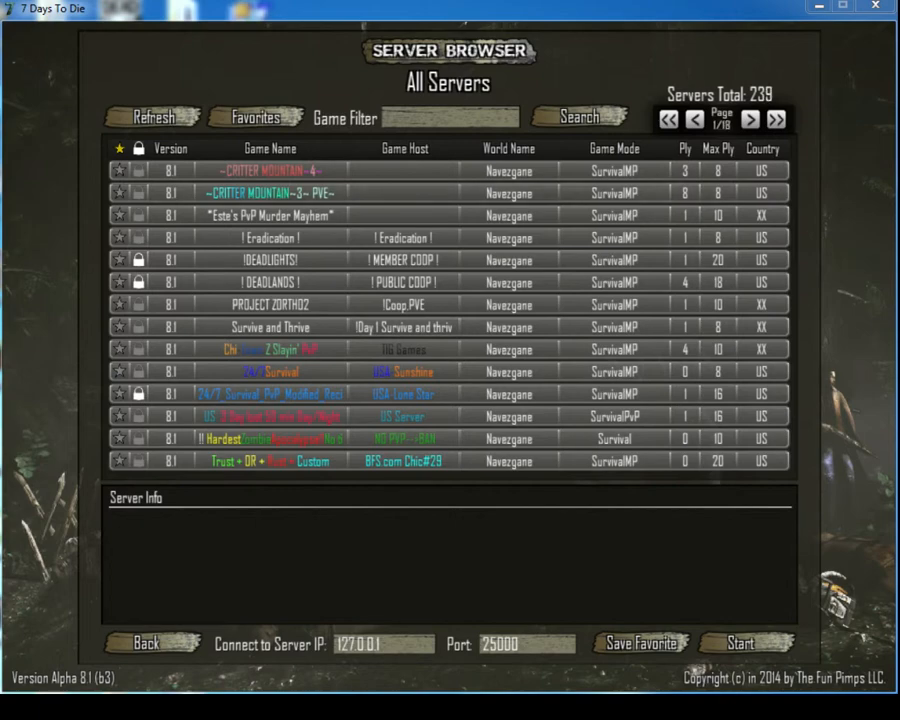
left_click(151, 117)
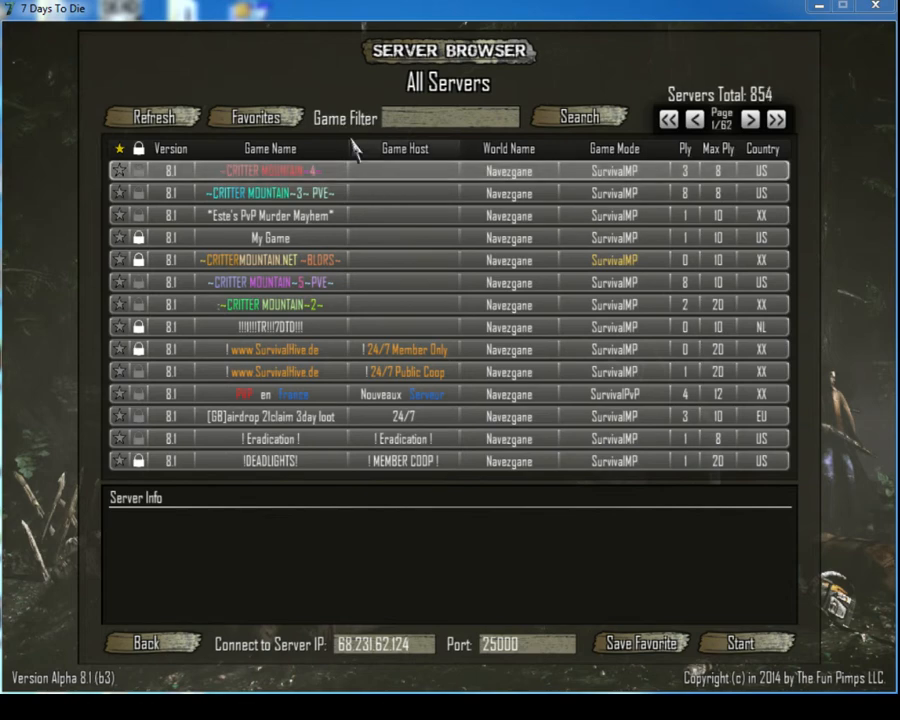
Sort servers by Game Name, reverse it, then restore ascending order
left_click(268, 148)
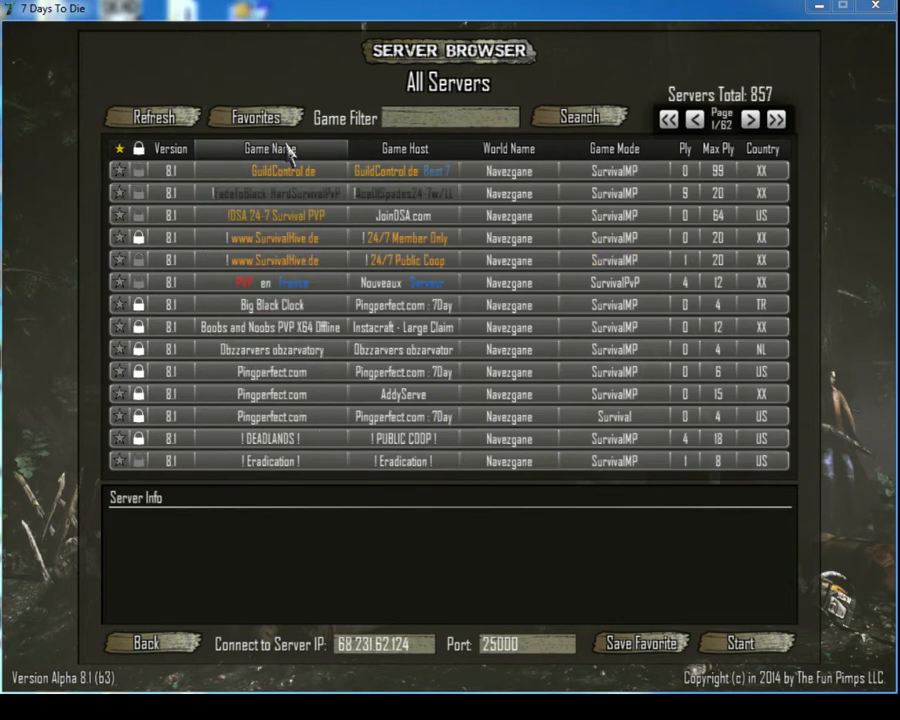
left_click(272, 148)
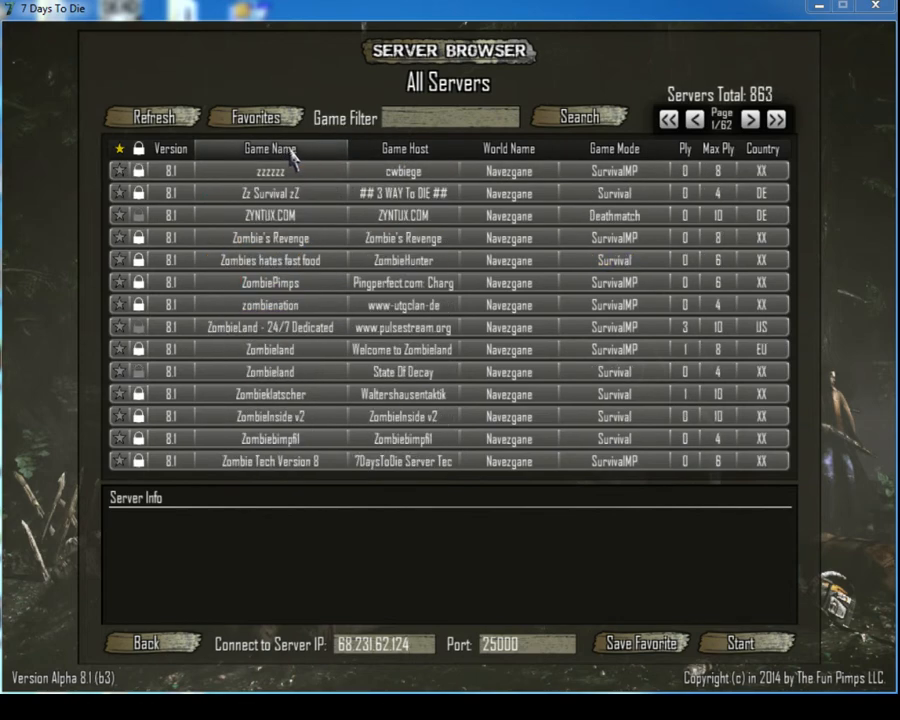
left_click(152, 117)
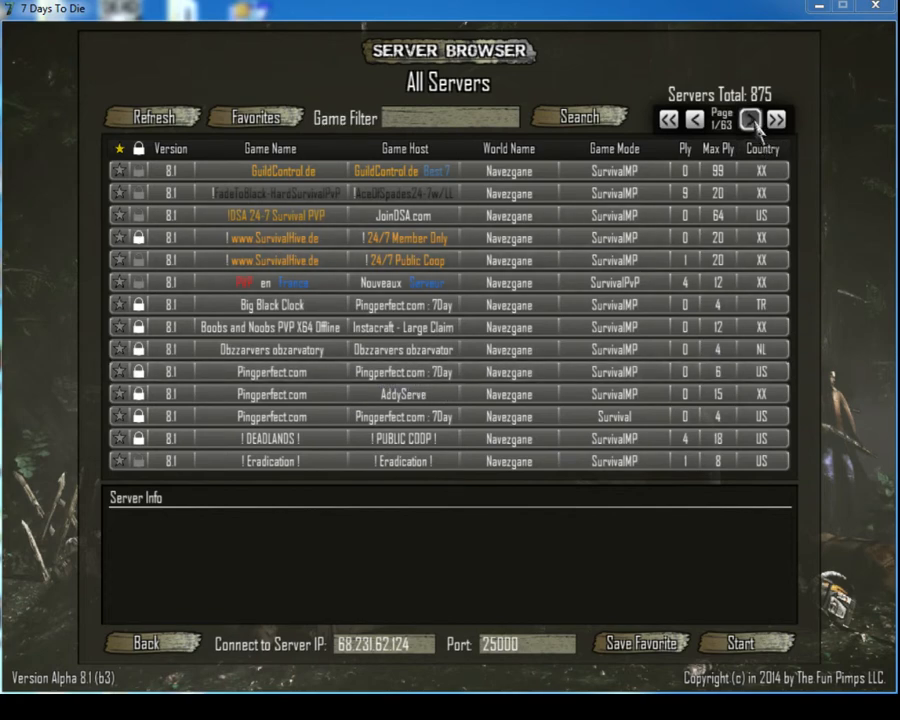
Page forward through the sorted list to page 12 of 63, where 'A' names begin
left_click(753, 119)
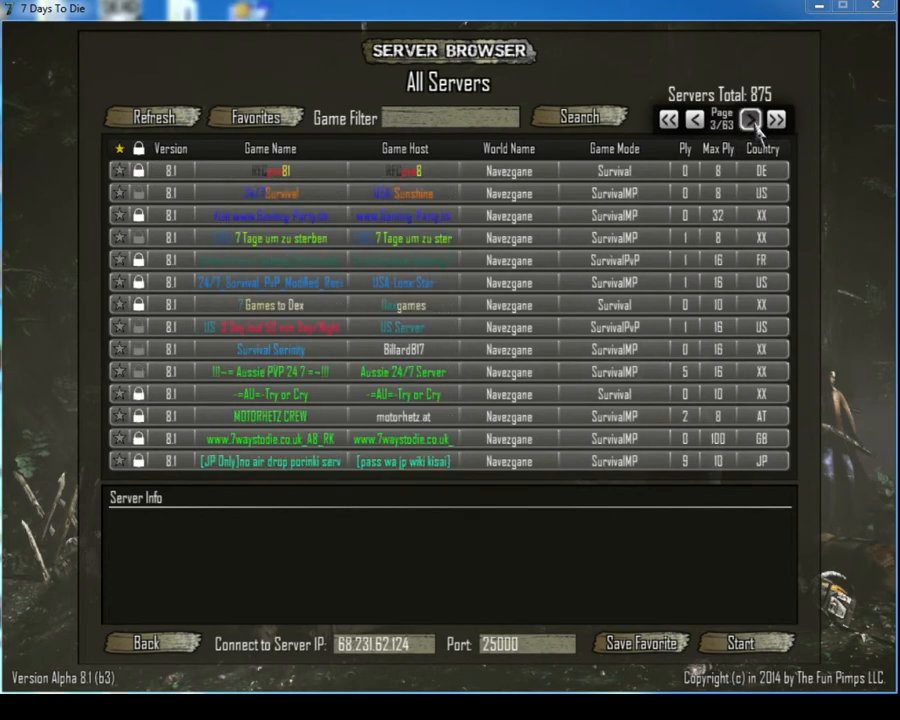
left_click(750, 119)
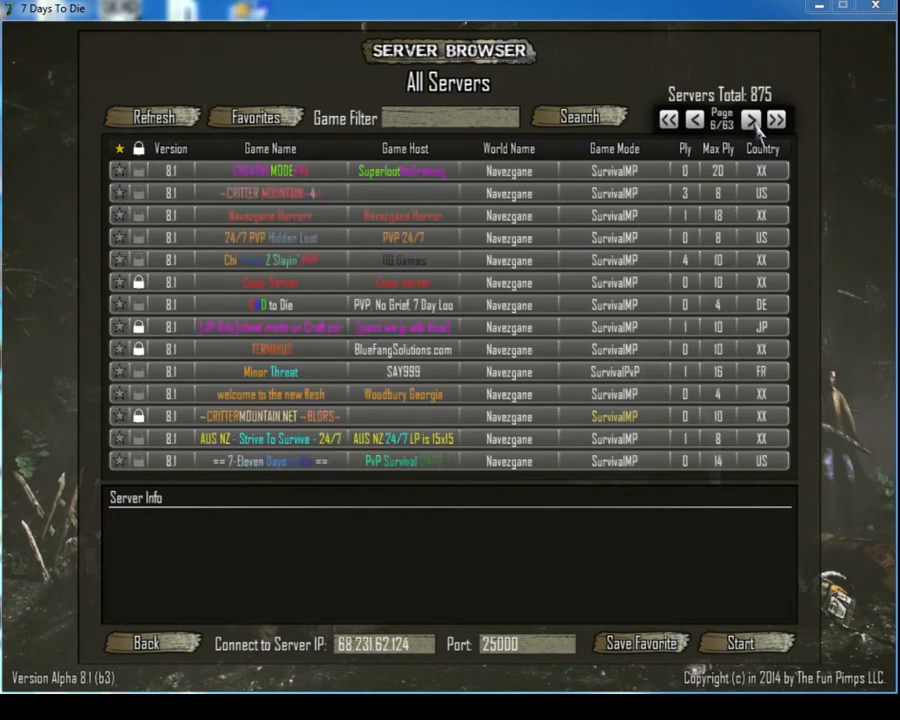
left_click(750, 119)
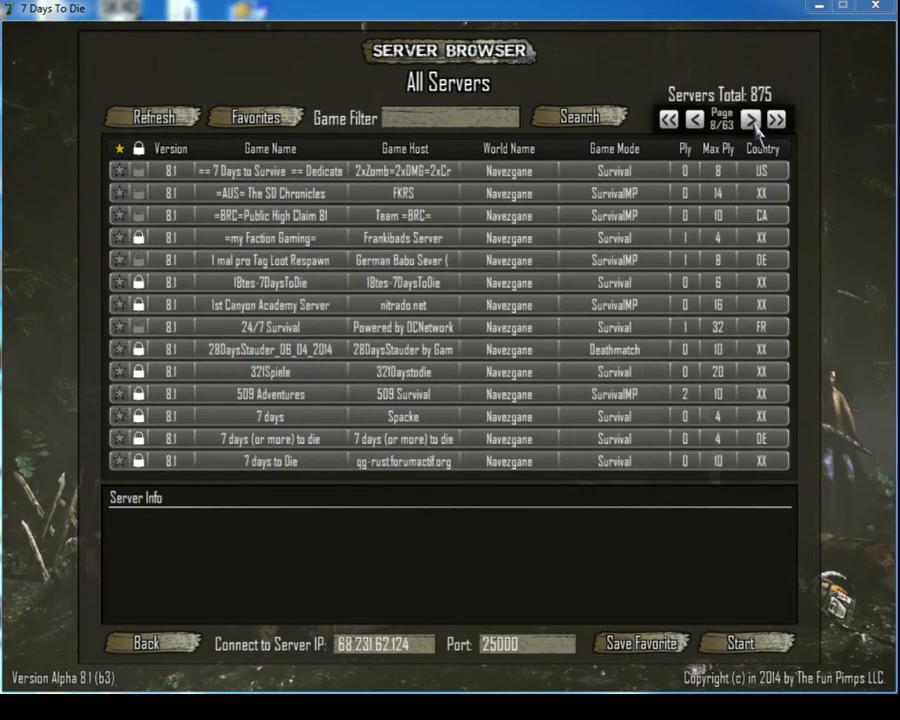
left_click(750, 119)
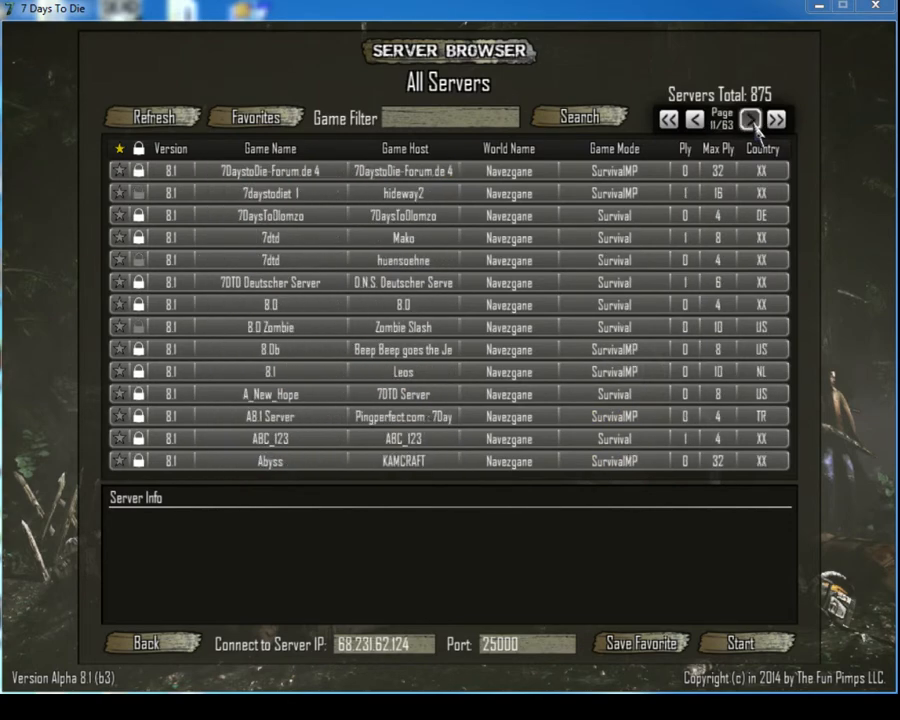
left_click(751, 119)
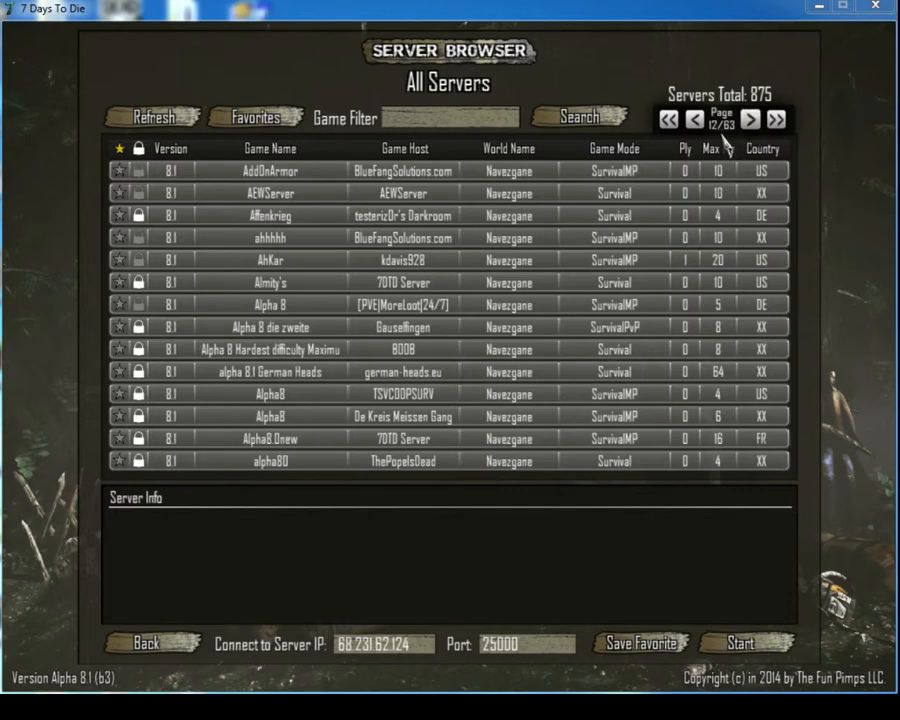